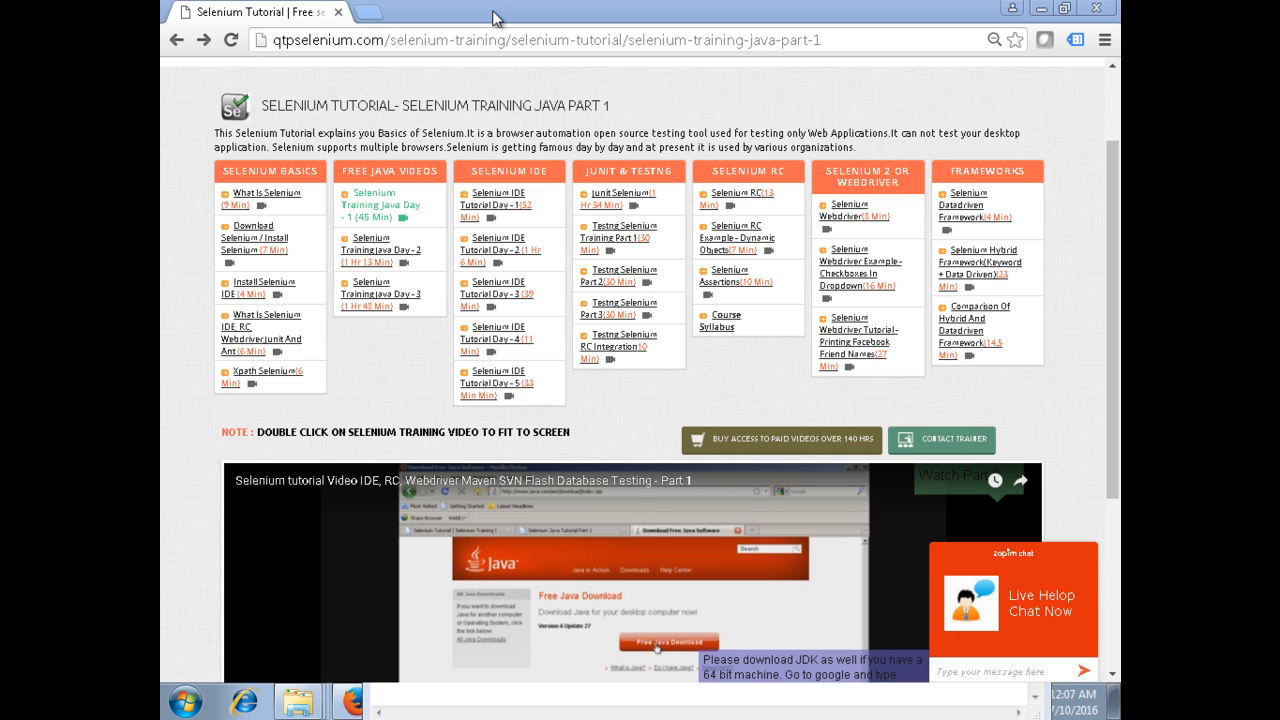
pyautogui.moveTo(496, 20)
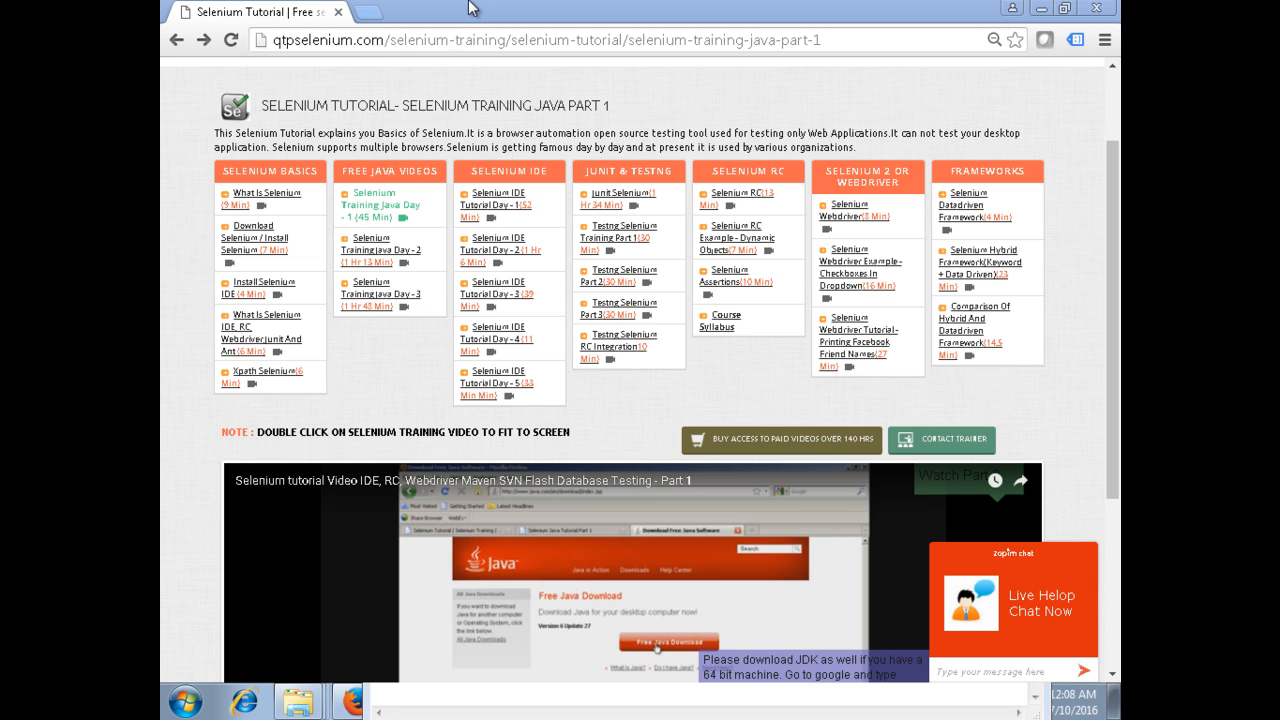
pyautogui.moveTo(376, 18)
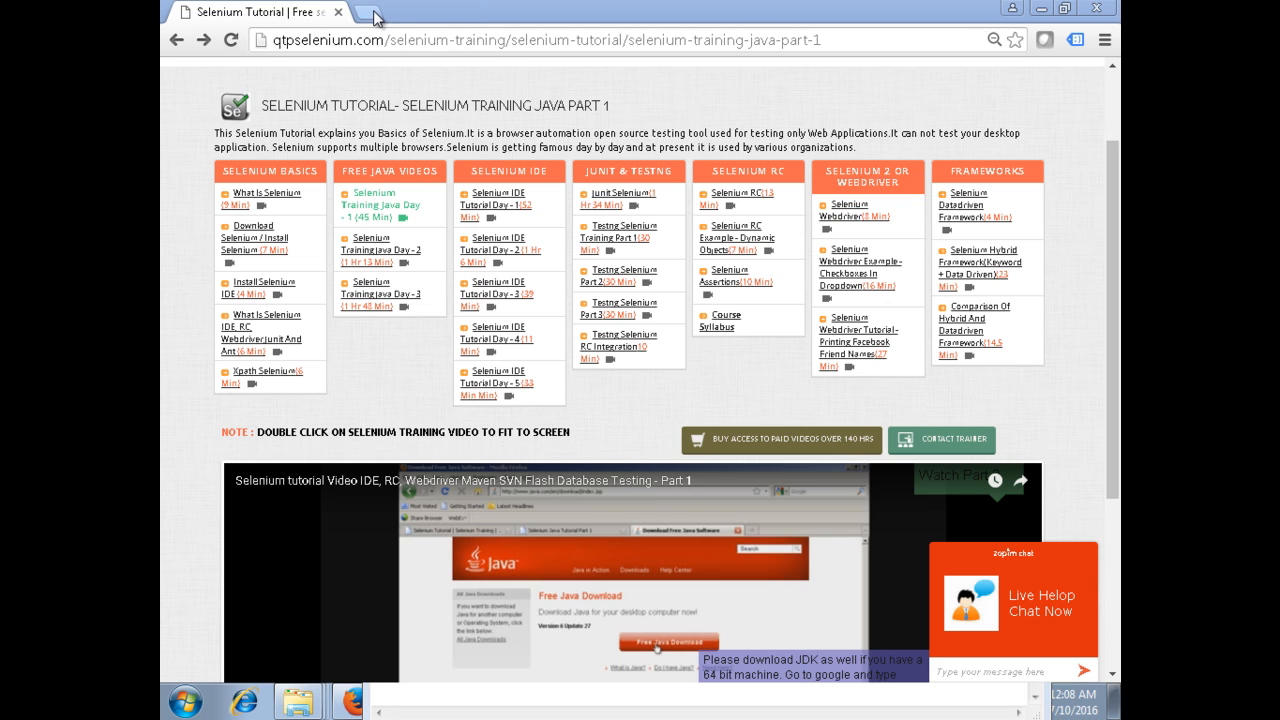
pyautogui.moveTo(376, 16)
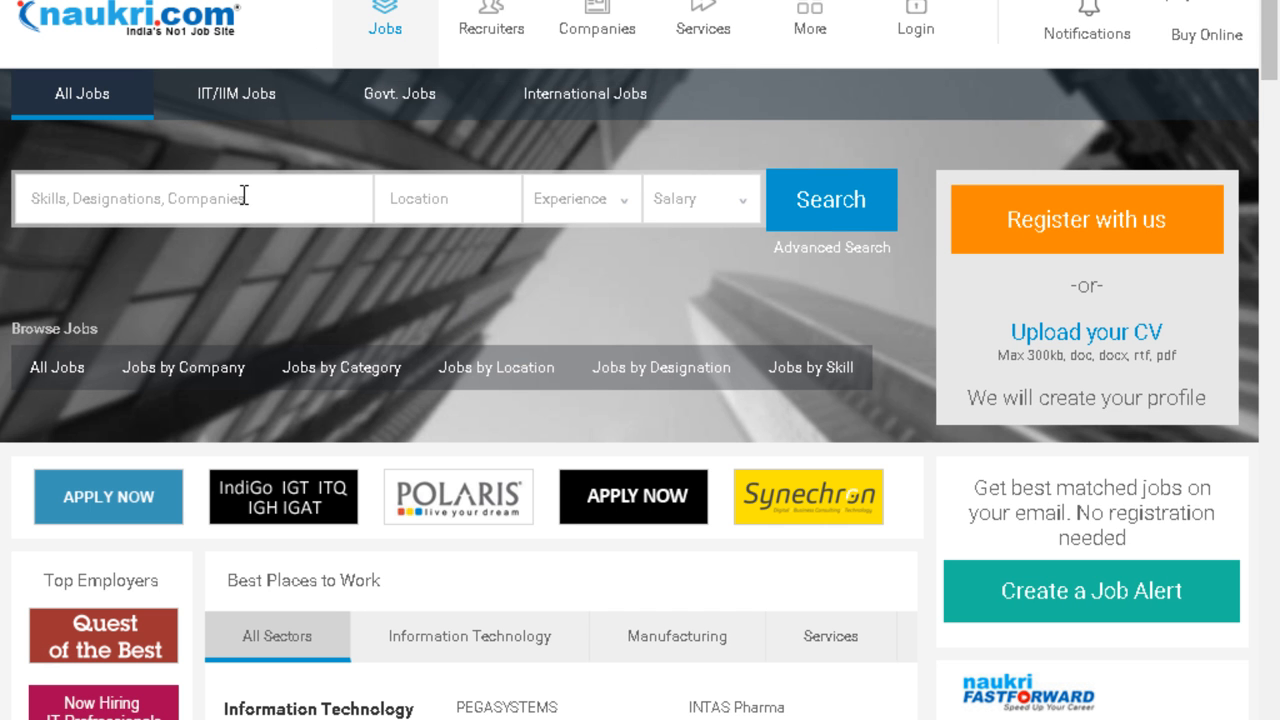
# Search selenium on naukri.com and Dice, noting 2383 Selenium jobs on naukri
pyautogui.write('selenium')
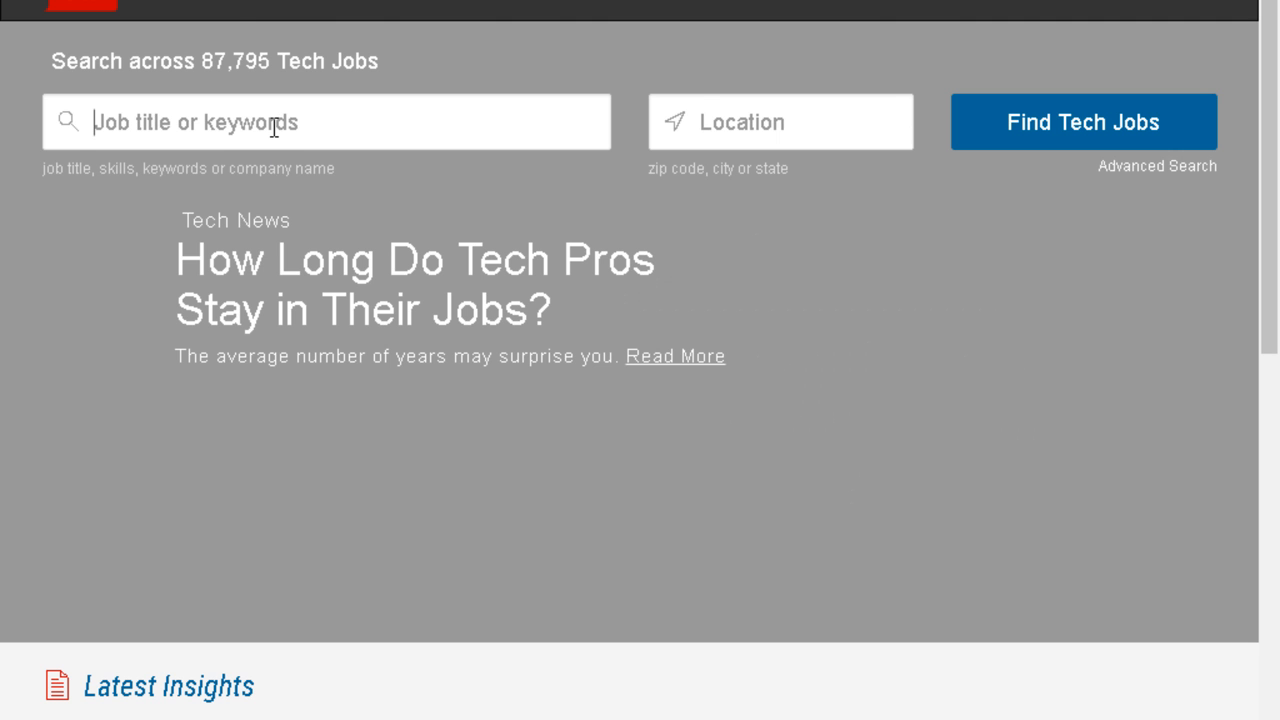
pyautogui.write('selenium')
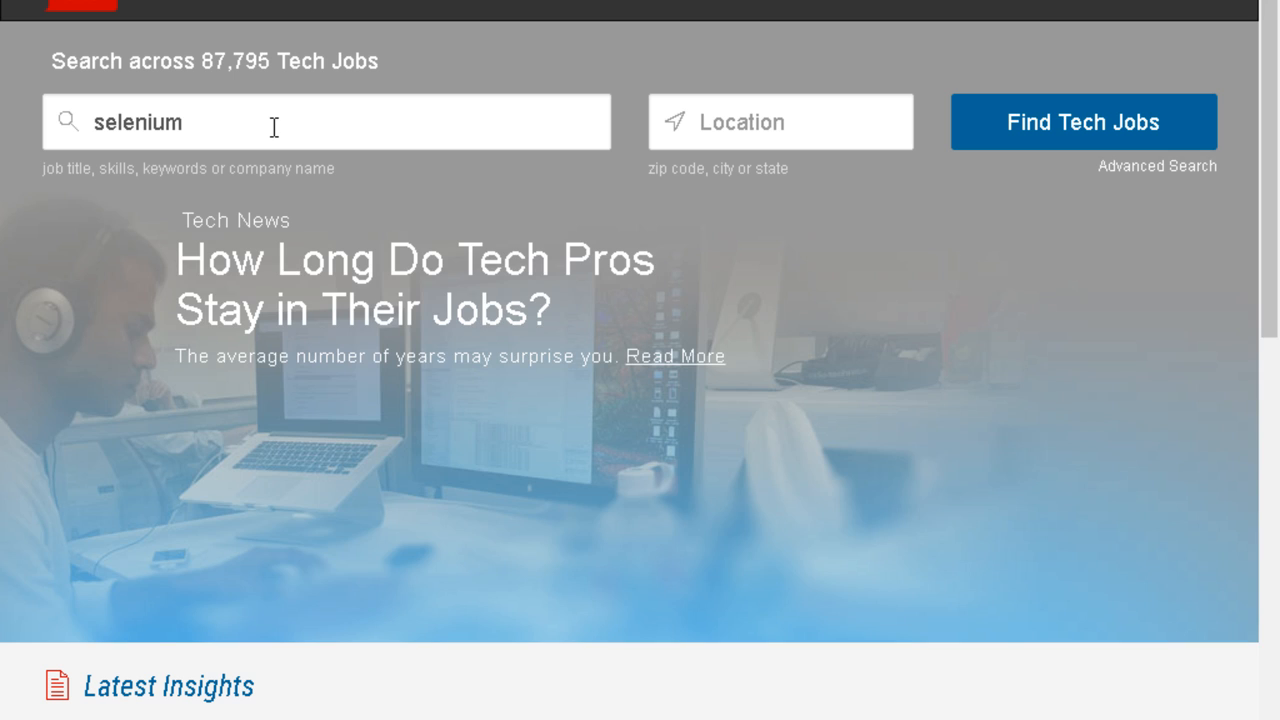
pyautogui.click(1082, 122)
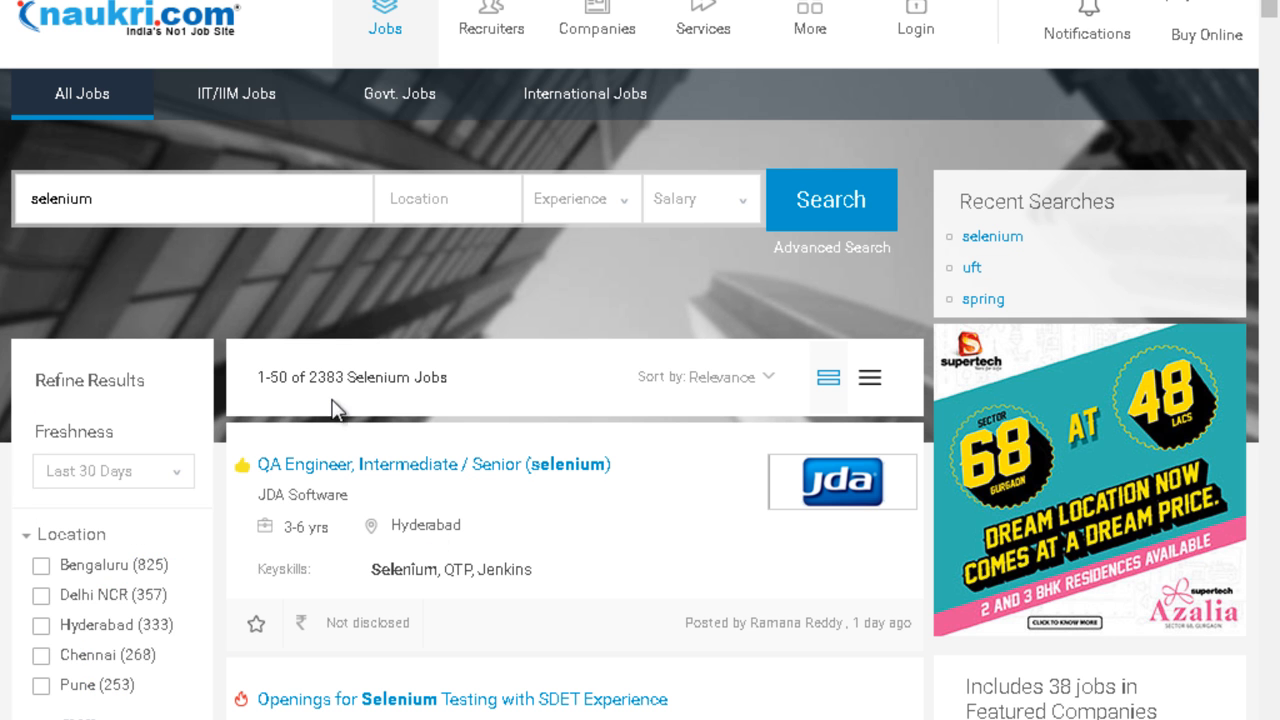
pyautogui.doubleClick(326, 376)
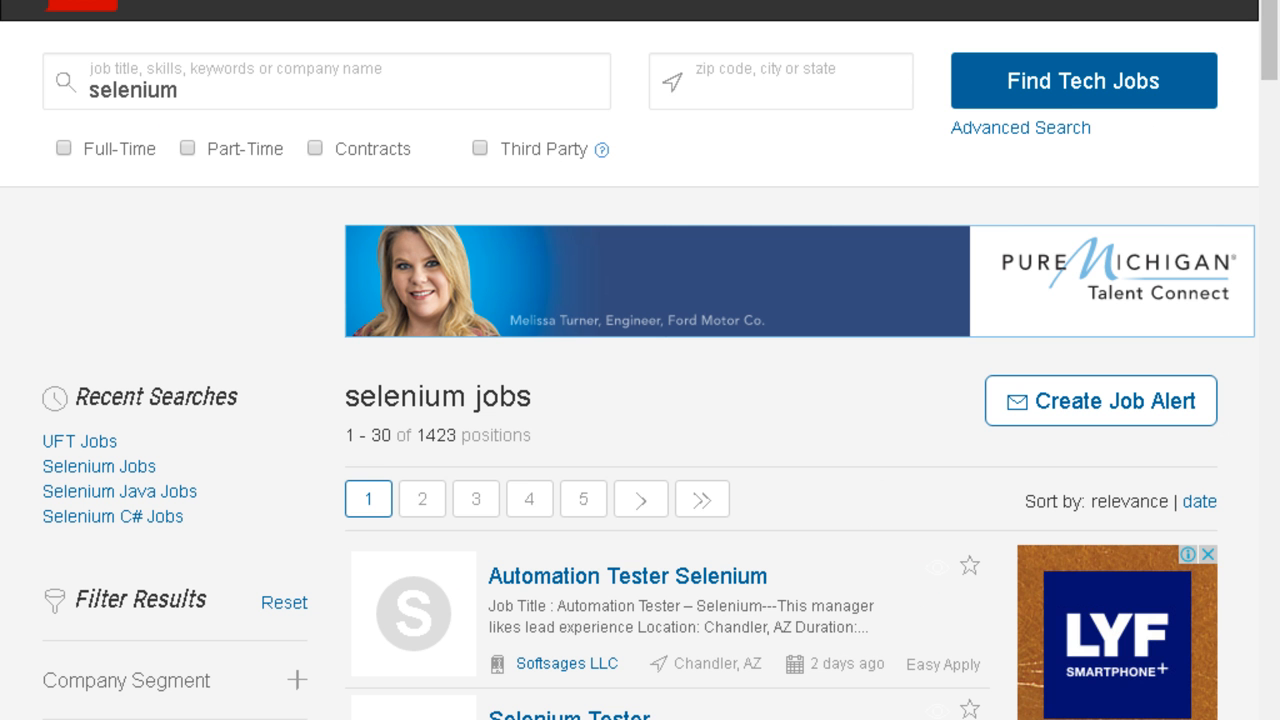
# Replace the selenium search term on Dice with UFT
pyautogui.doubleClick(432, 436)
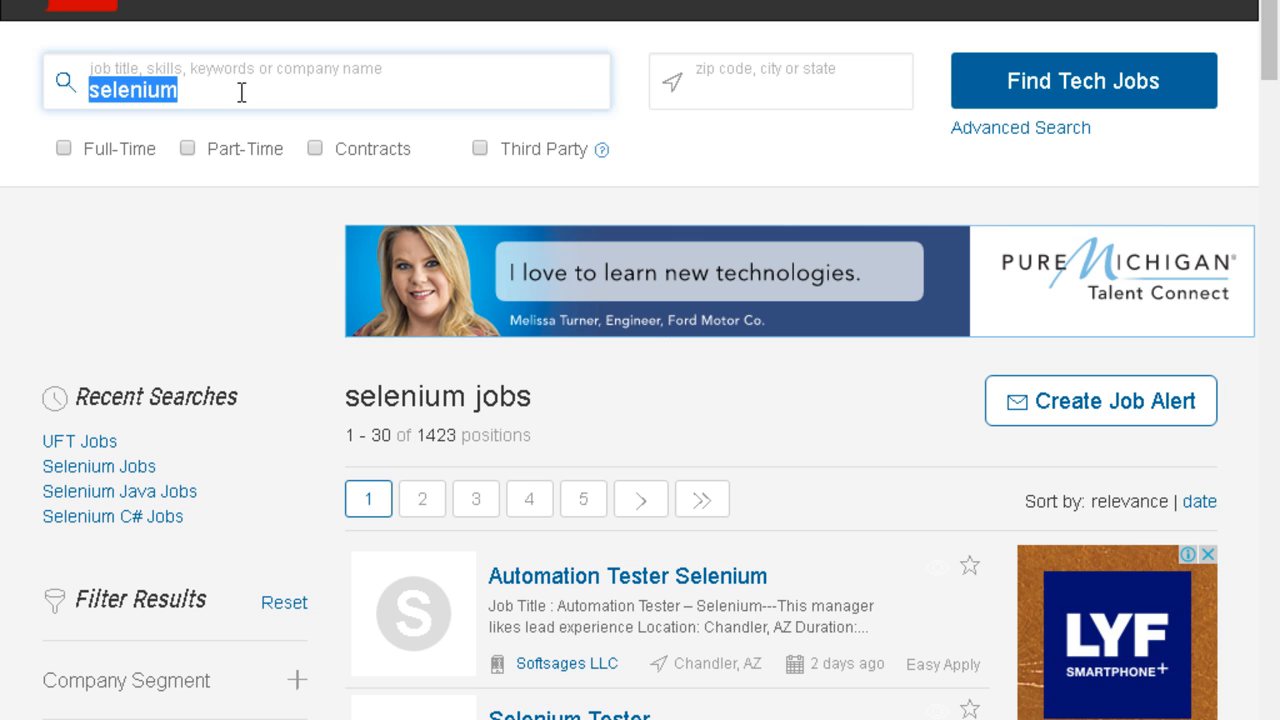
pyautogui.write('UFT')
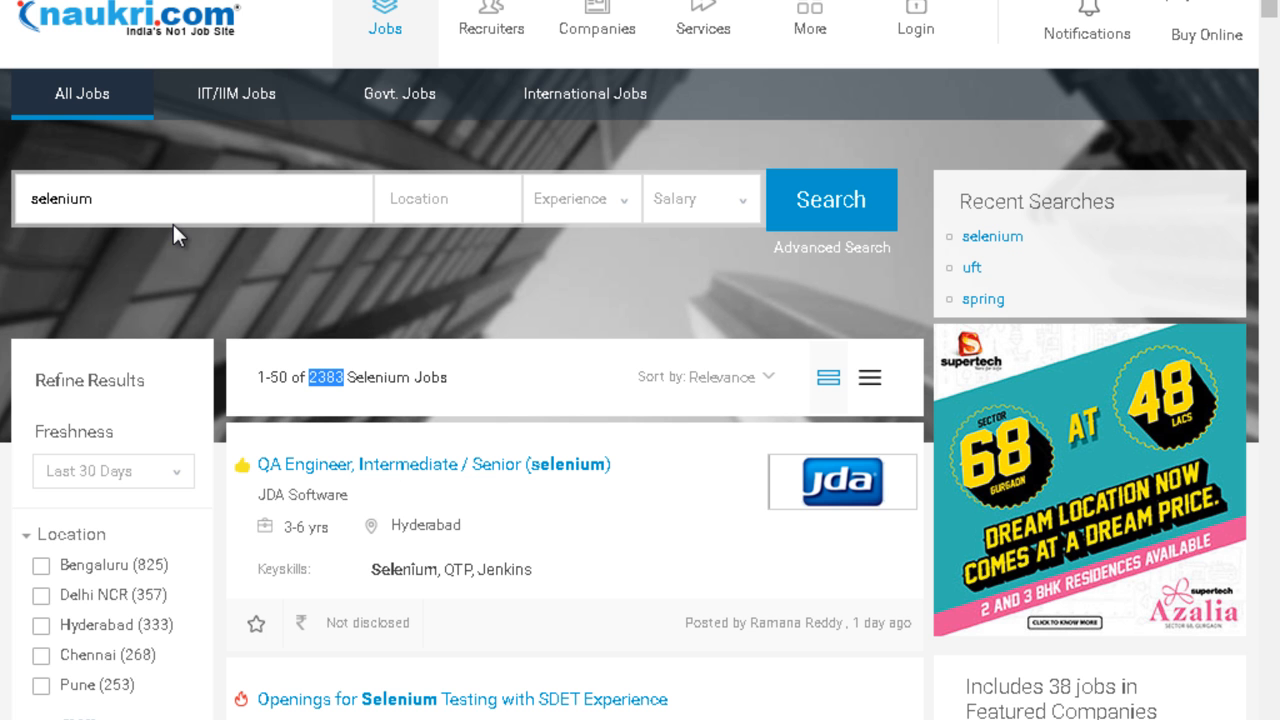
# Run the UFT search on Dice and note the 485 positions result
pyautogui.click(190, 198)
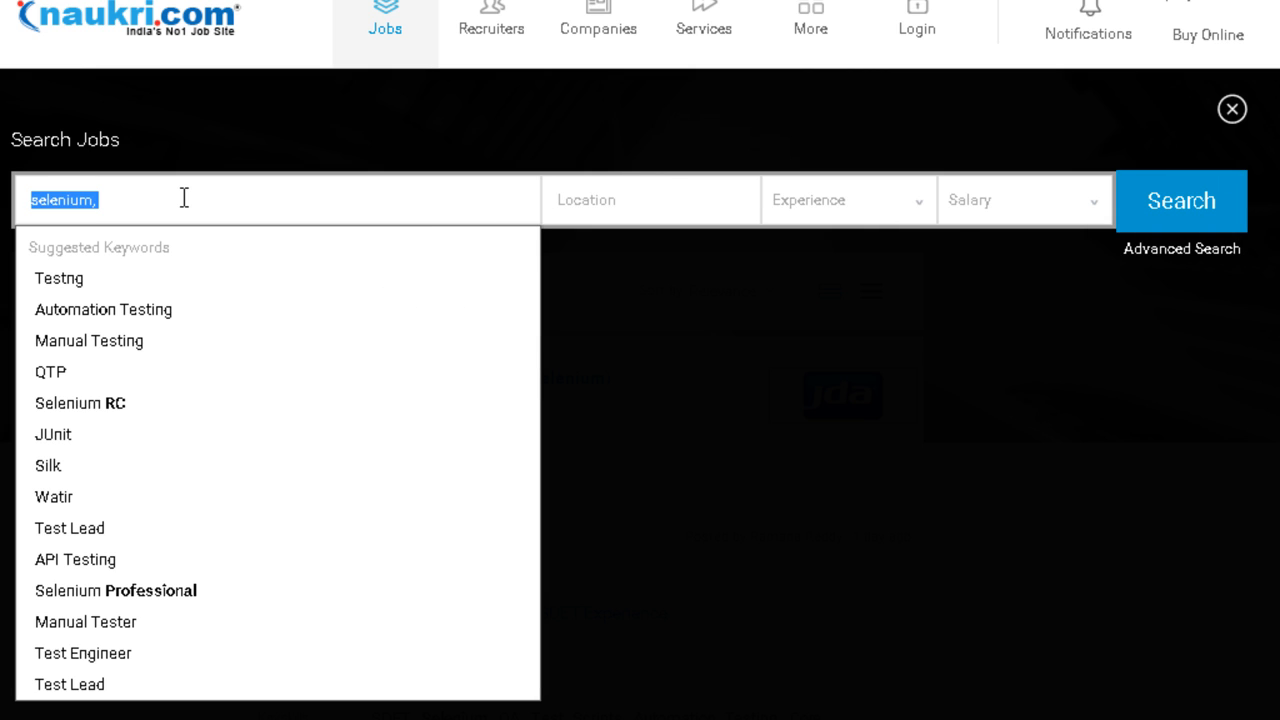
pyautogui.click(1180, 200)
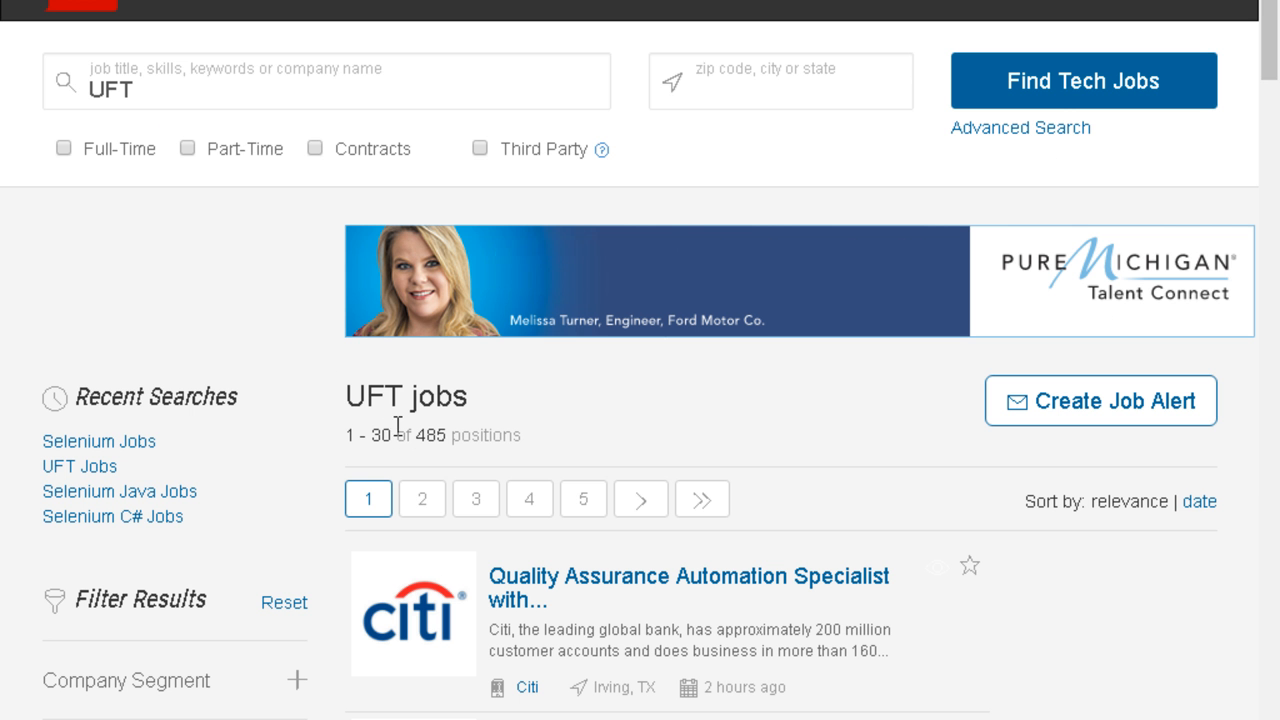
pyautogui.doubleClick(430, 436)
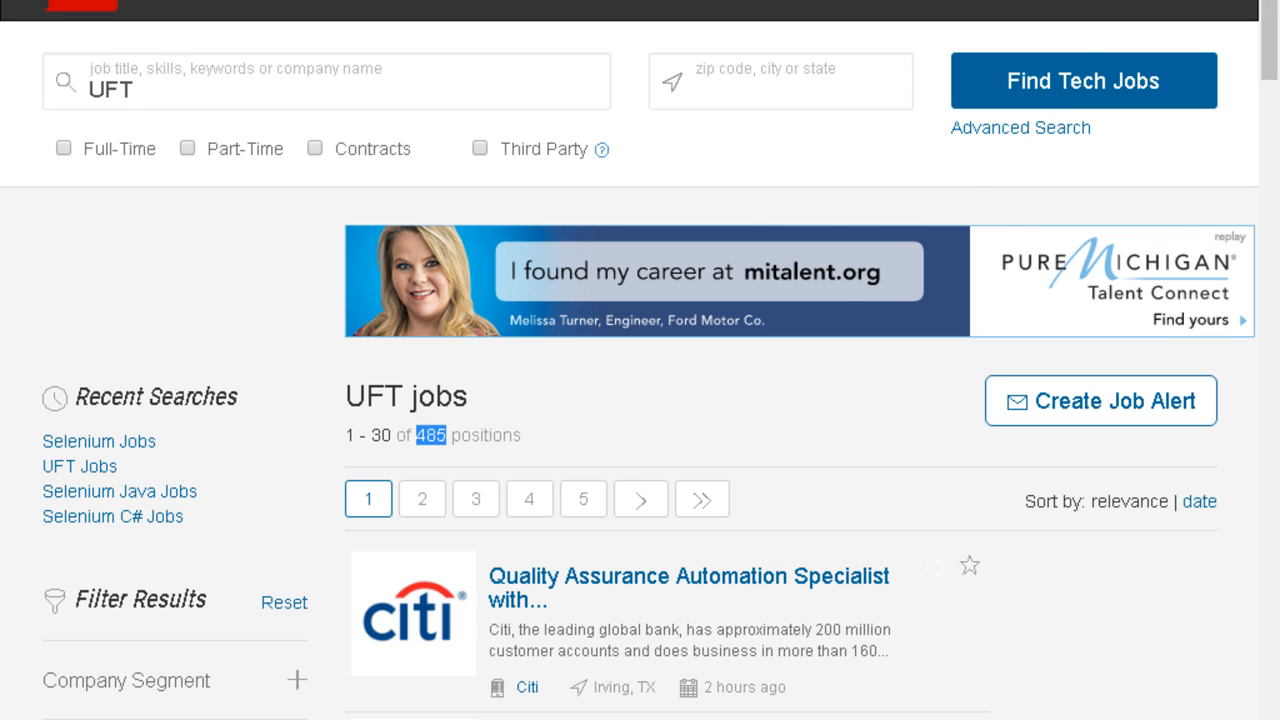
pyautogui.moveTo(684, 180)
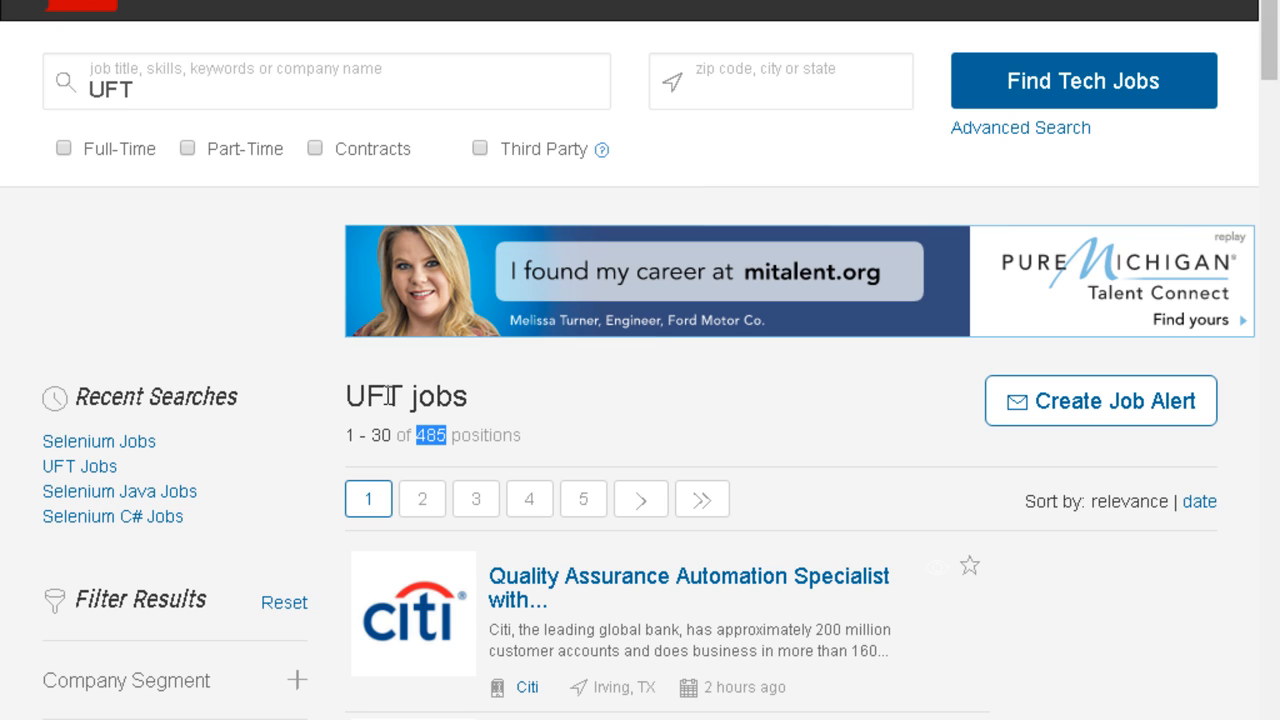
# Review the UFT jobs heading, then bring up the Windows program list
pyautogui.doubleClick(374, 396)
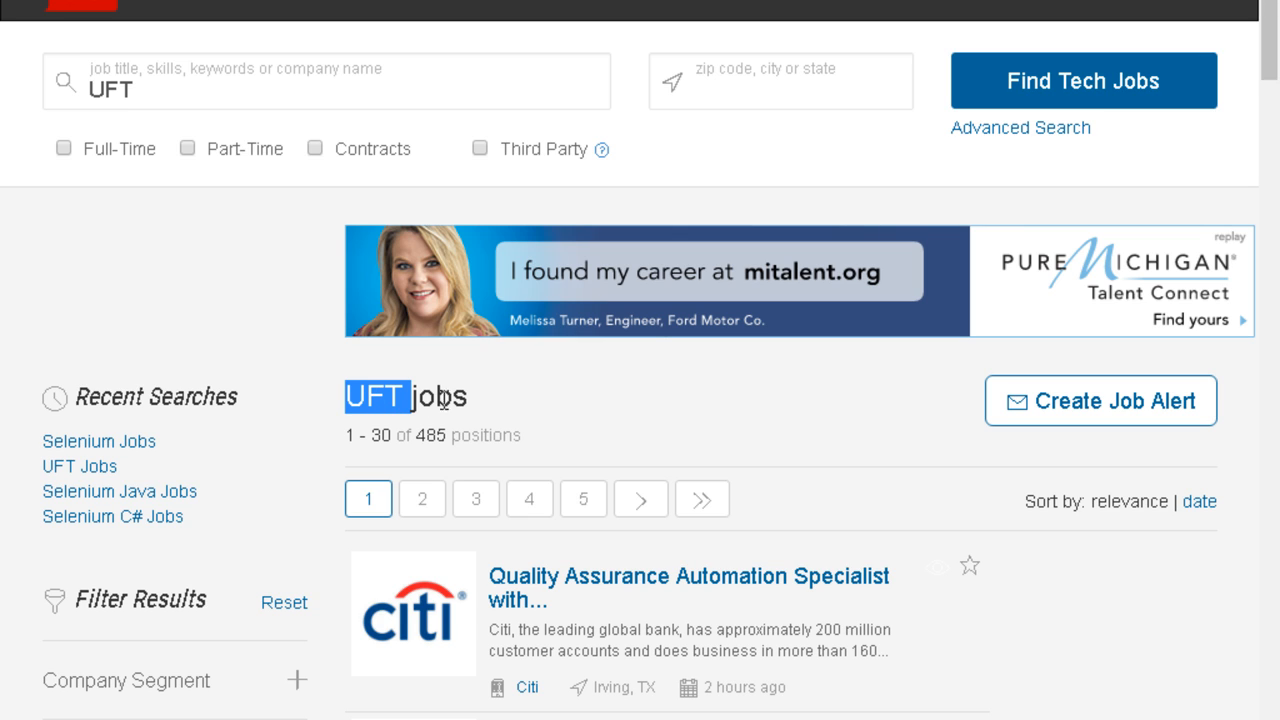
pyautogui.doubleClick(440, 396)
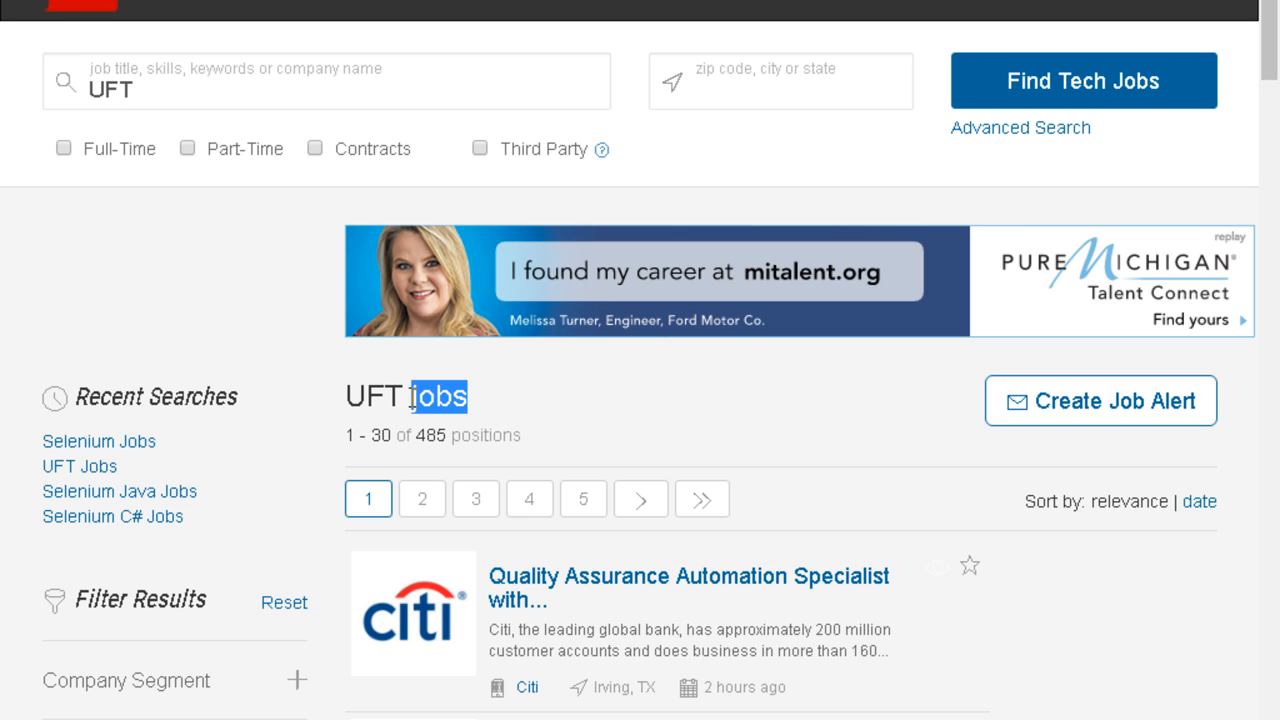
pyautogui.click(490, 420)
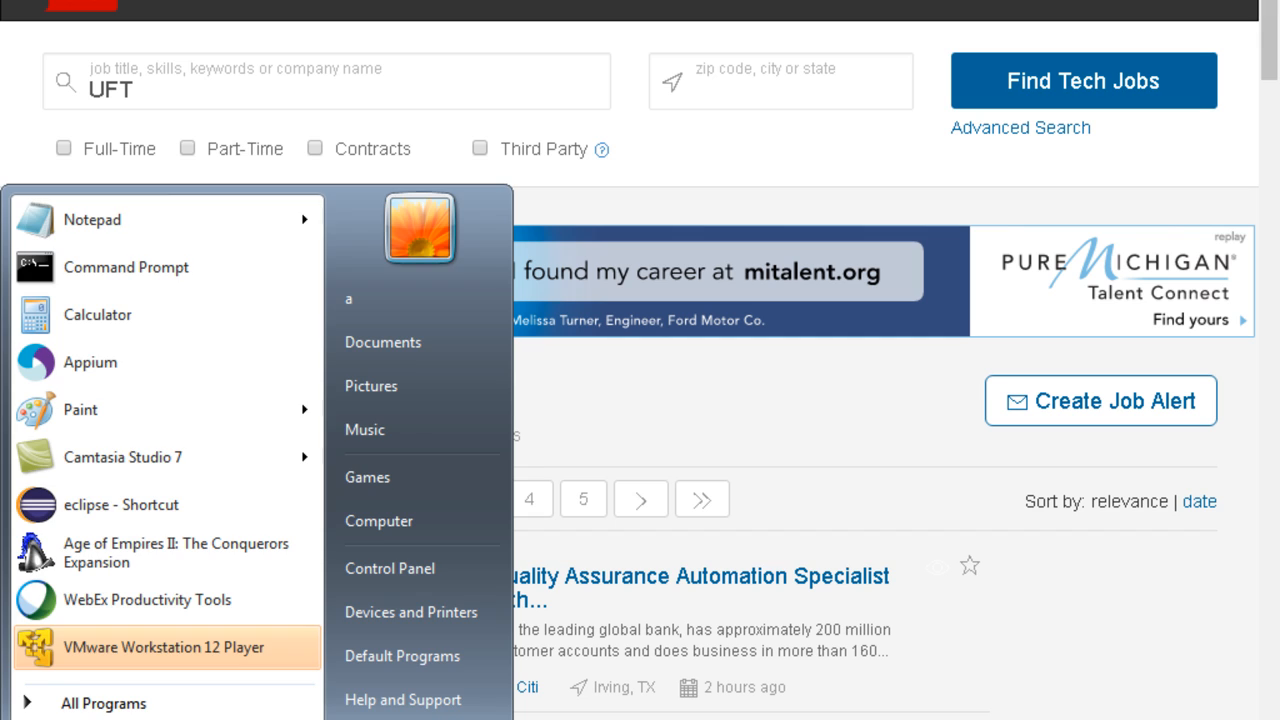
# Write a Notepad note listing Selenium - Java, Appium, SOAPUI and Jmeter
pyautogui.click(92, 218)
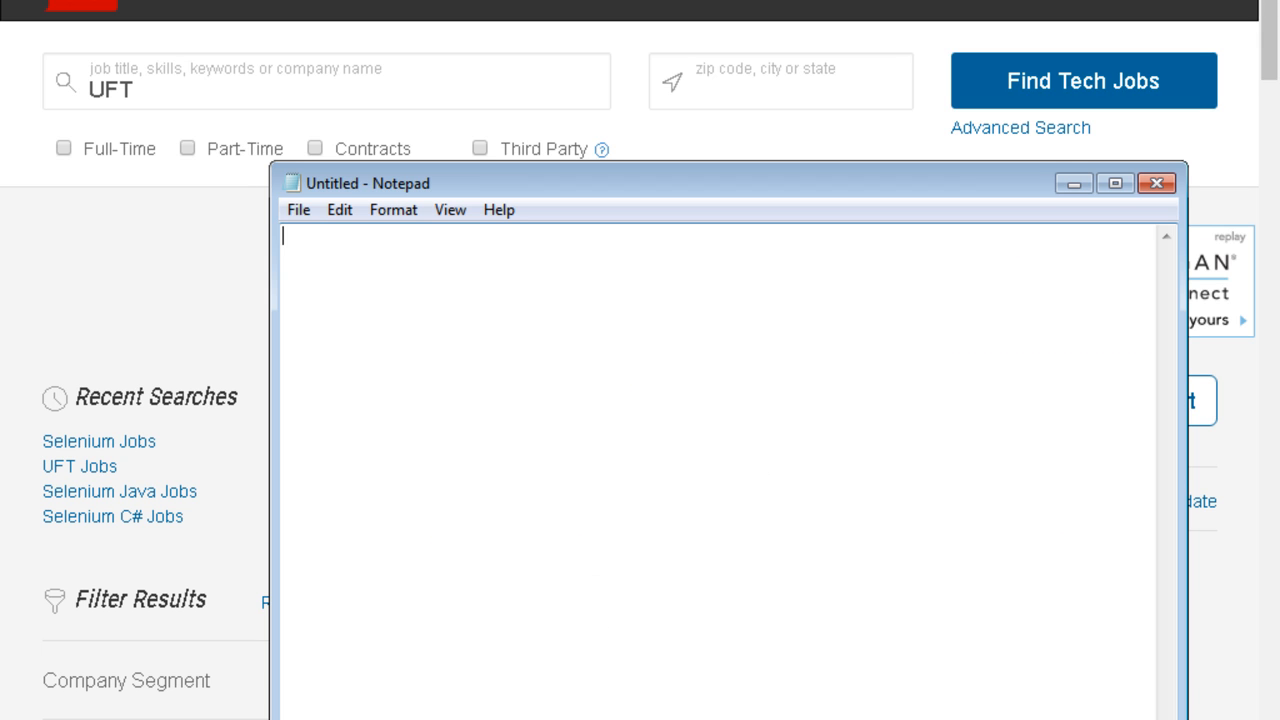
pyautogui.moveTo(372, 264)
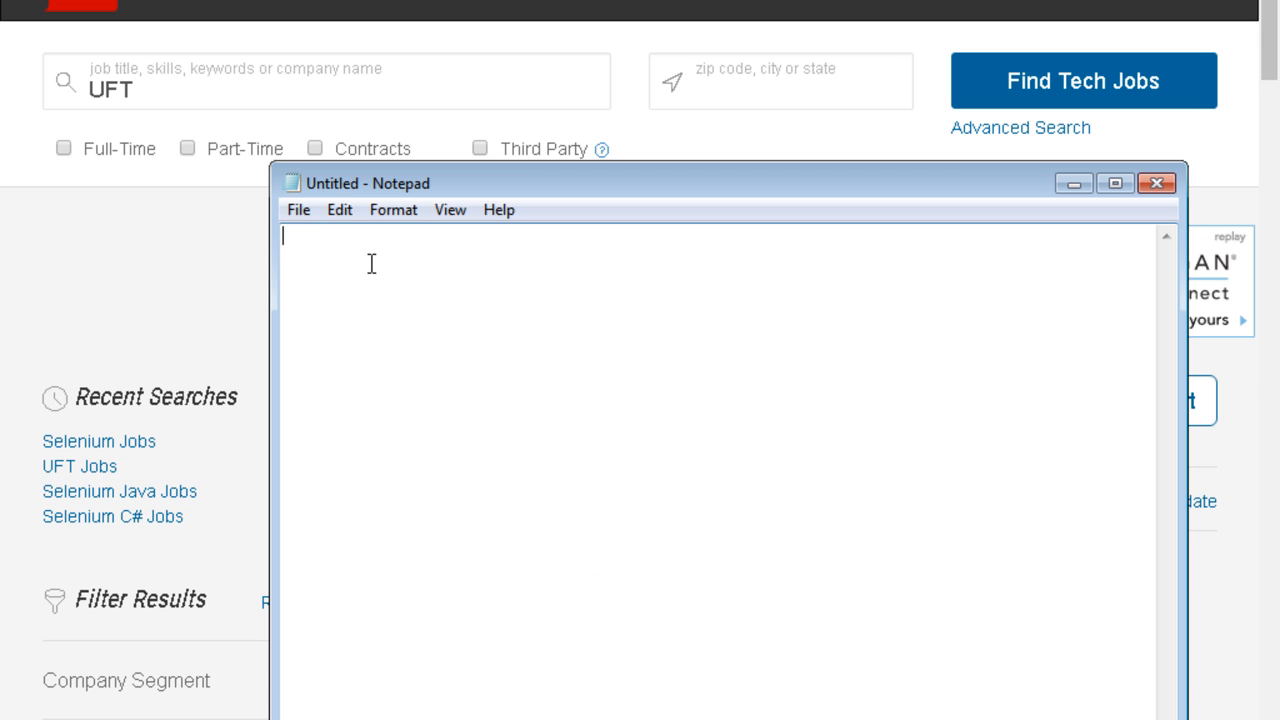
pyautogui.write('Selenium -')
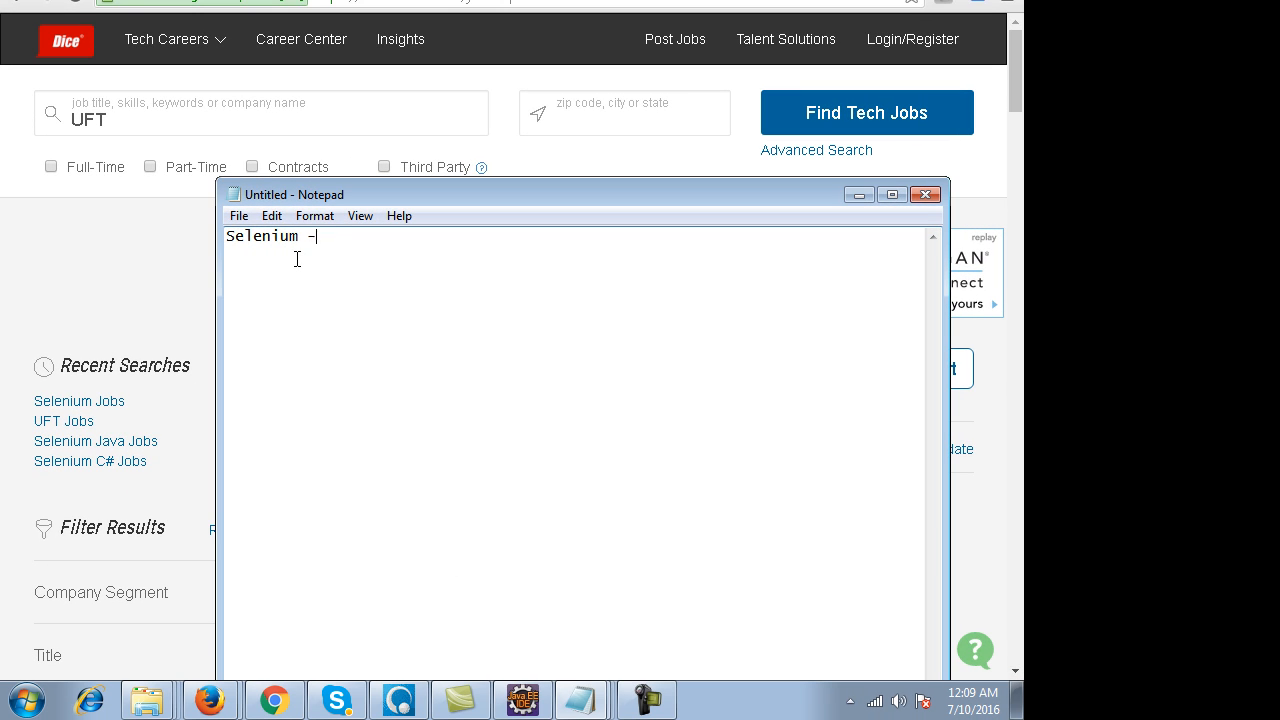
pyautogui.write('Java')
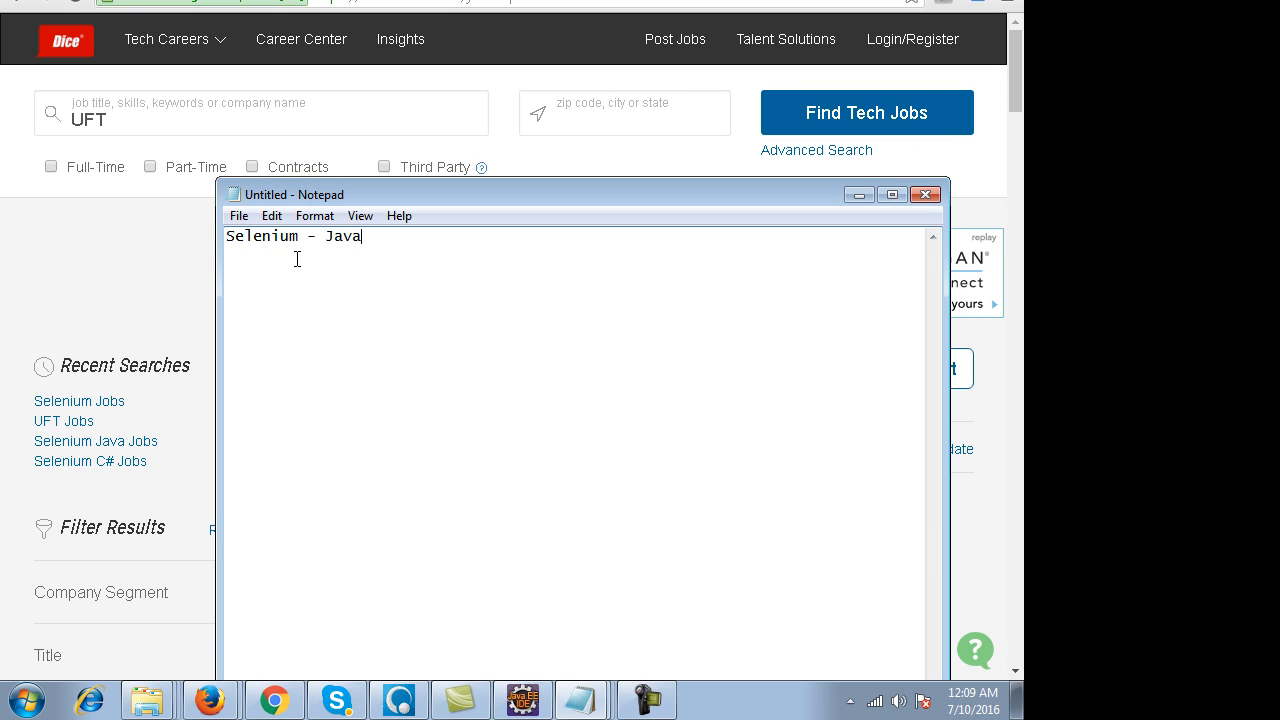
pyautogui.write('Appium')
pyautogui.write('SOAPUI')
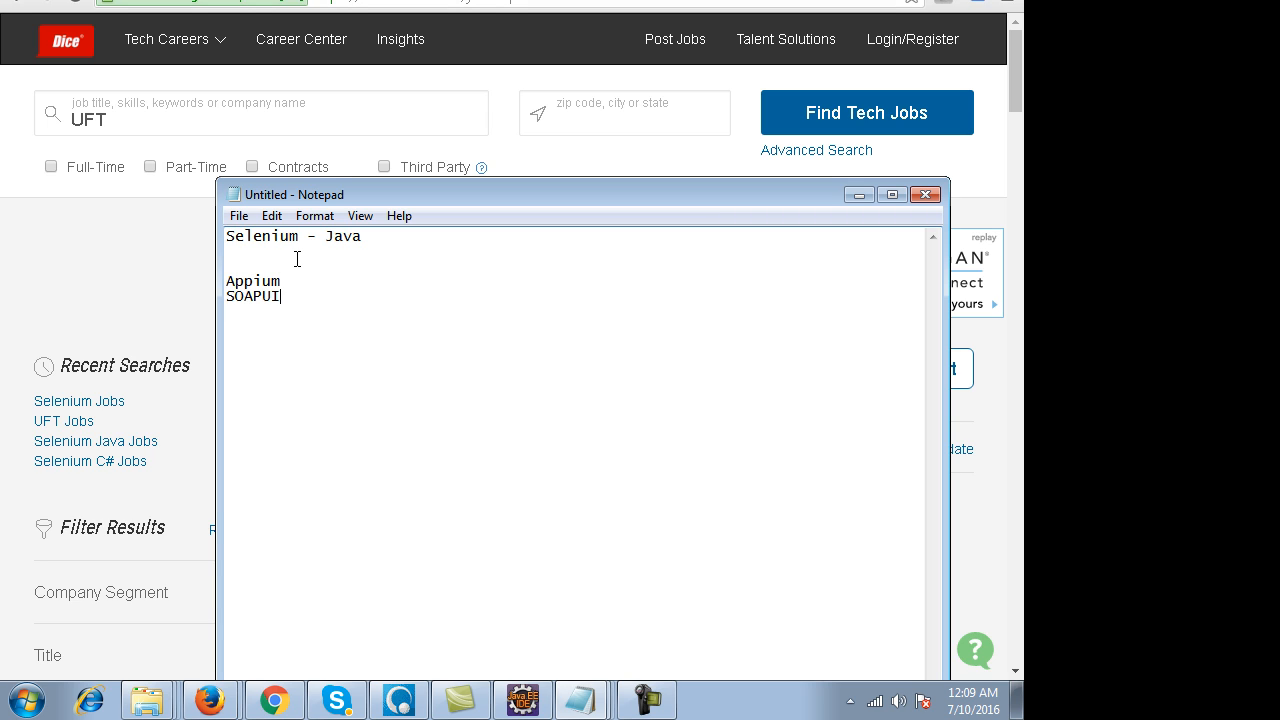
pyautogui.write('Jmeter')
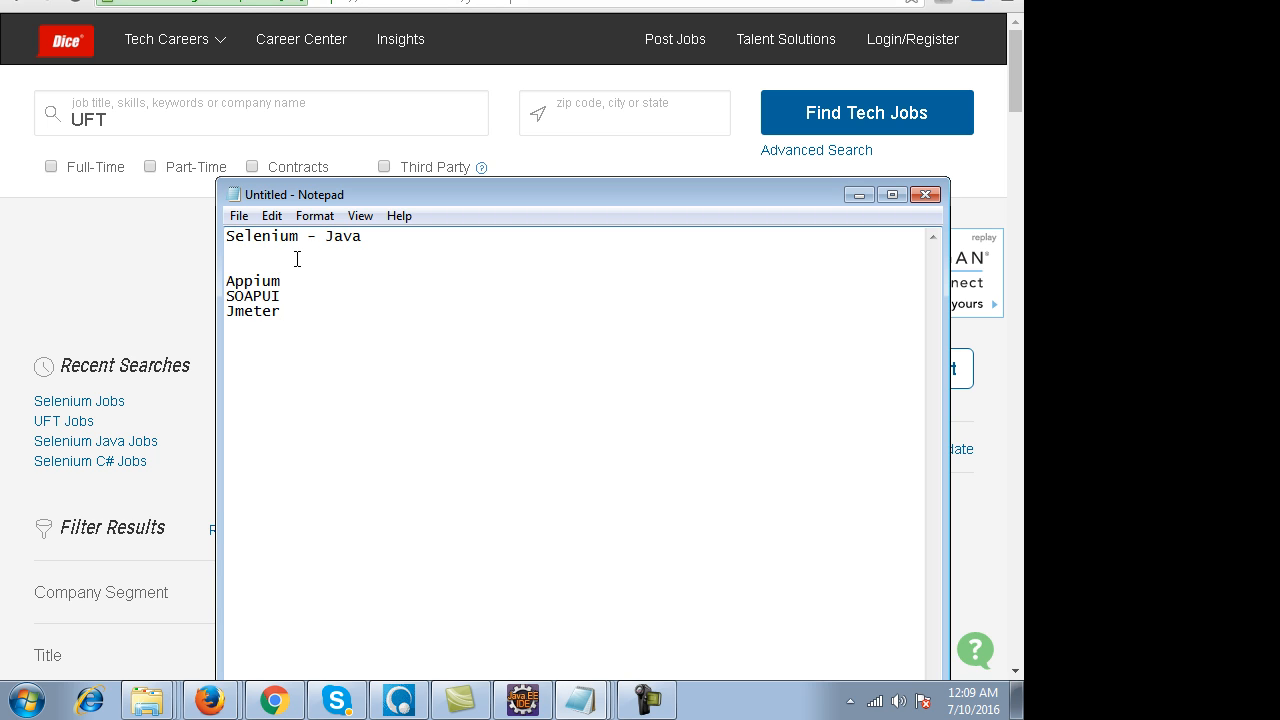
# Extend the Appium line to read Appium - mobile automation
pyautogui.doubleClick(252, 296)
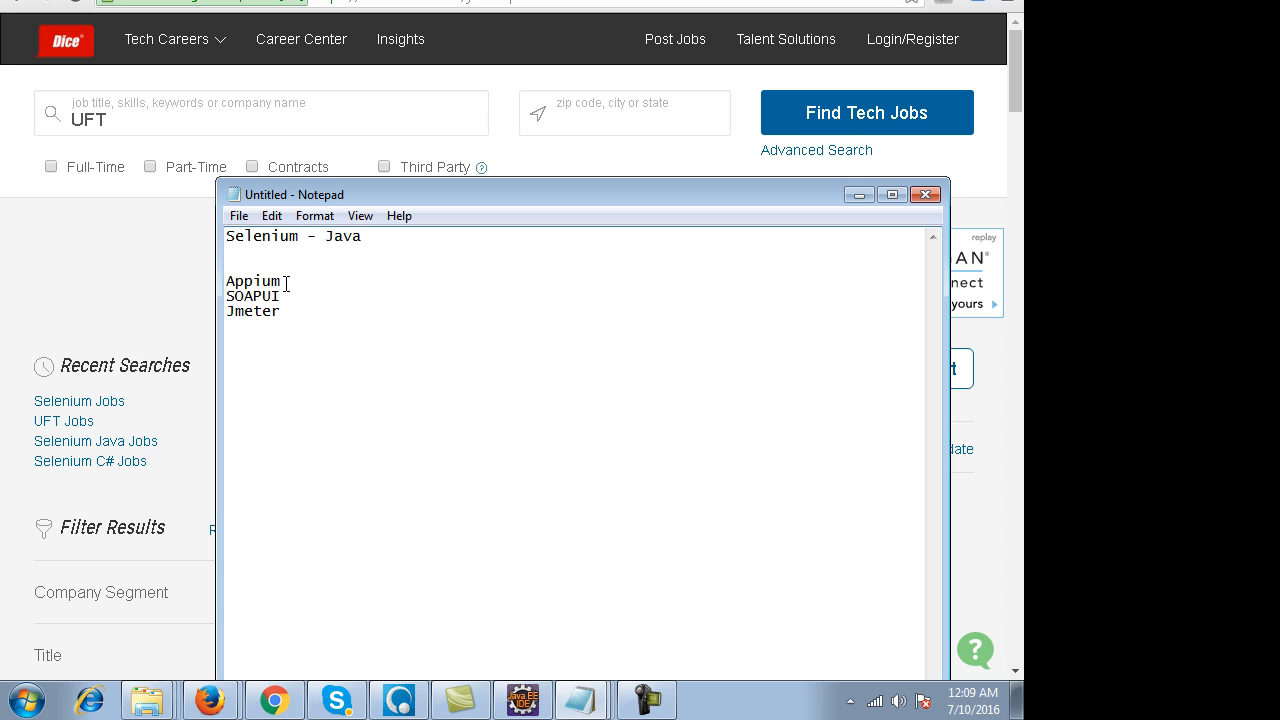
pyautogui.write('- mobi')
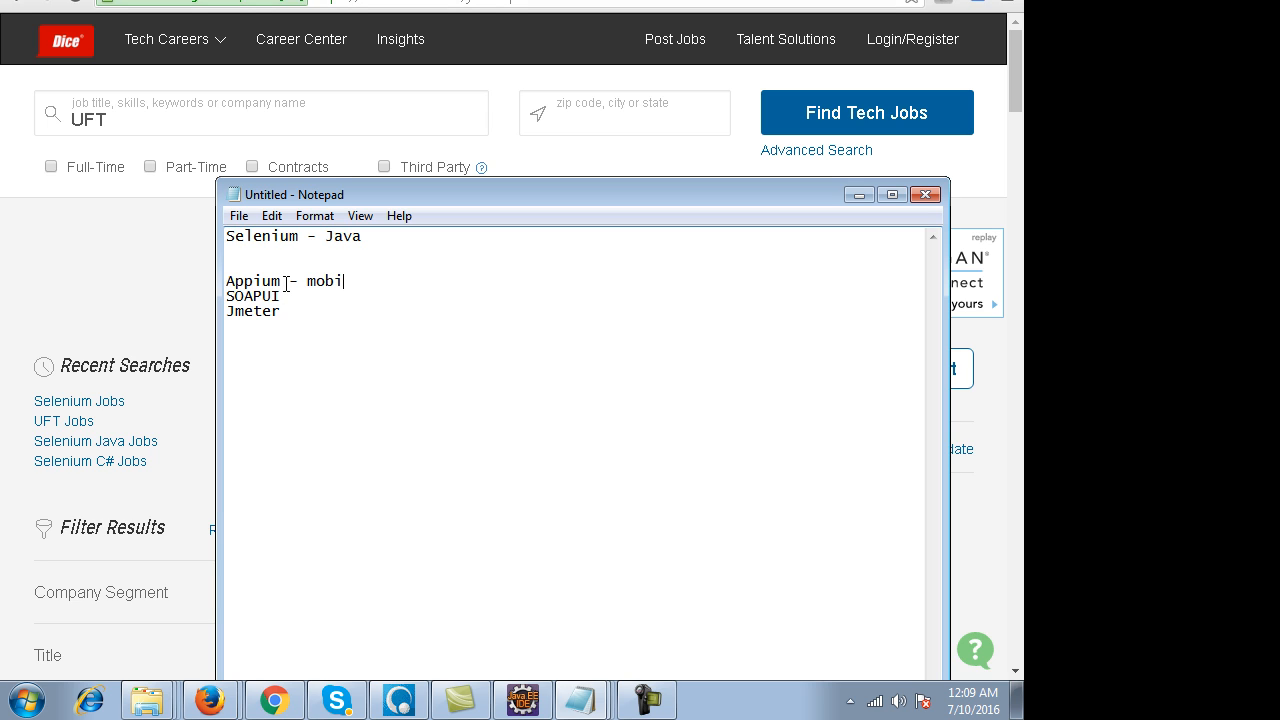
pyautogui.write('le auto')
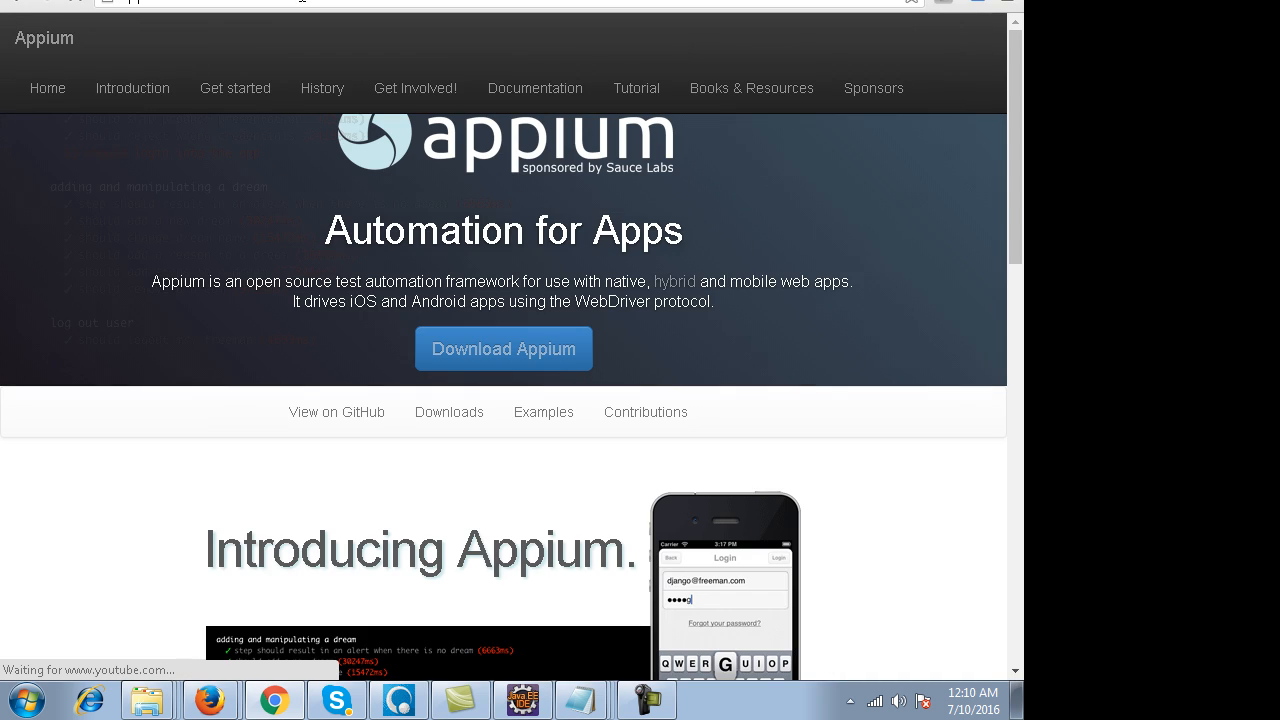
# Highlight the WebDriver protocol phrase on the Appium page, then select Appium in the note
pyautogui.moveTo(508, 300); pyautogui.dragTo(648, 300)
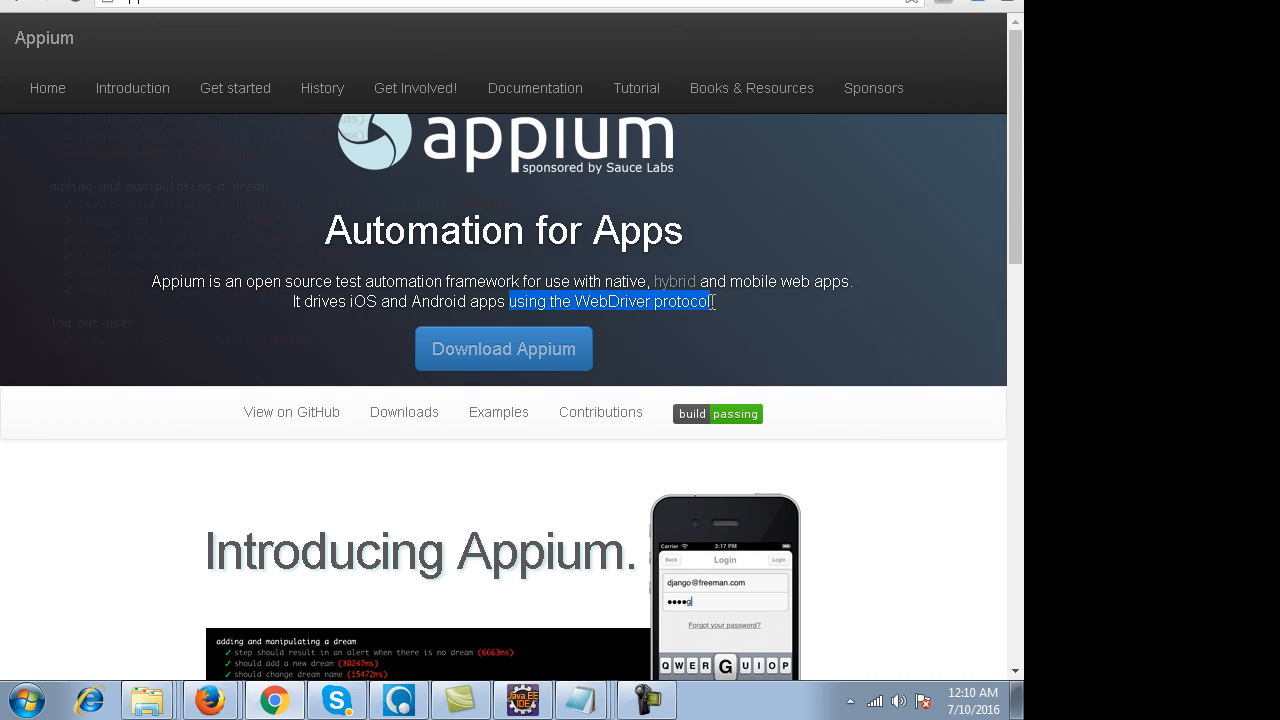
pyautogui.doubleClick(256, 280)
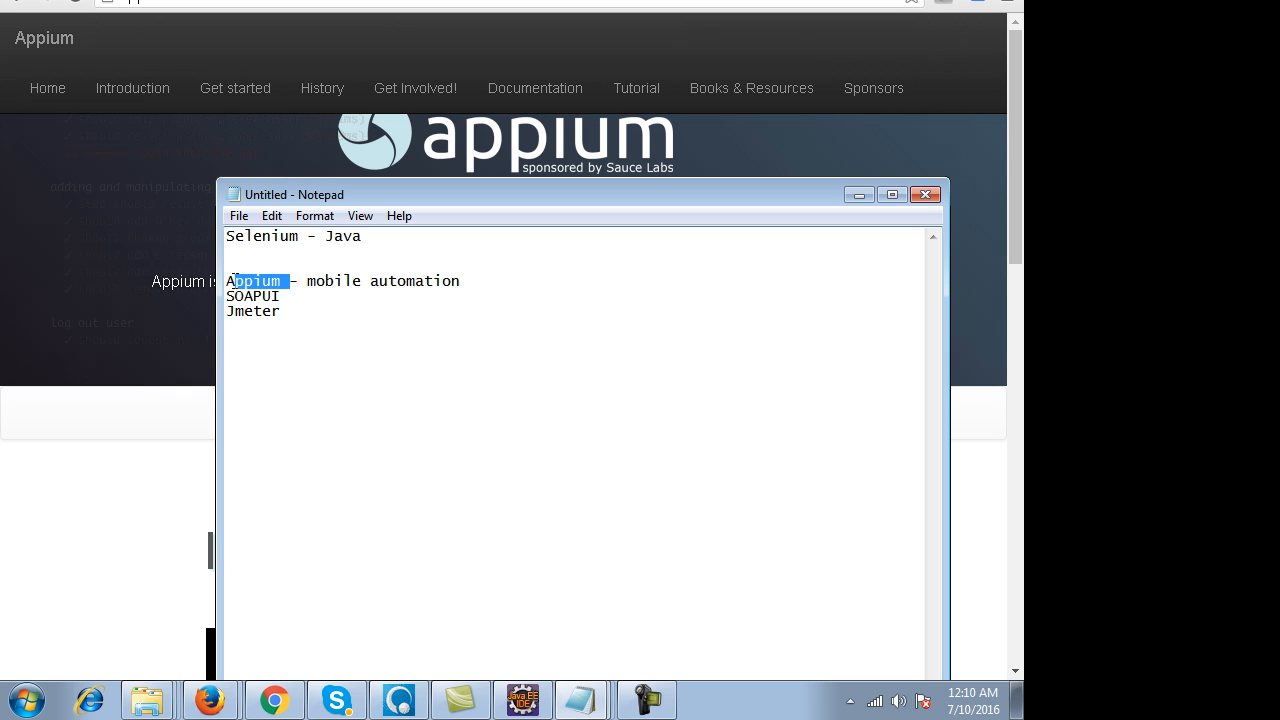
# Extend the SOAPUI line to read SOAPUI - webservices
pyautogui.doubleClick(256, 280)
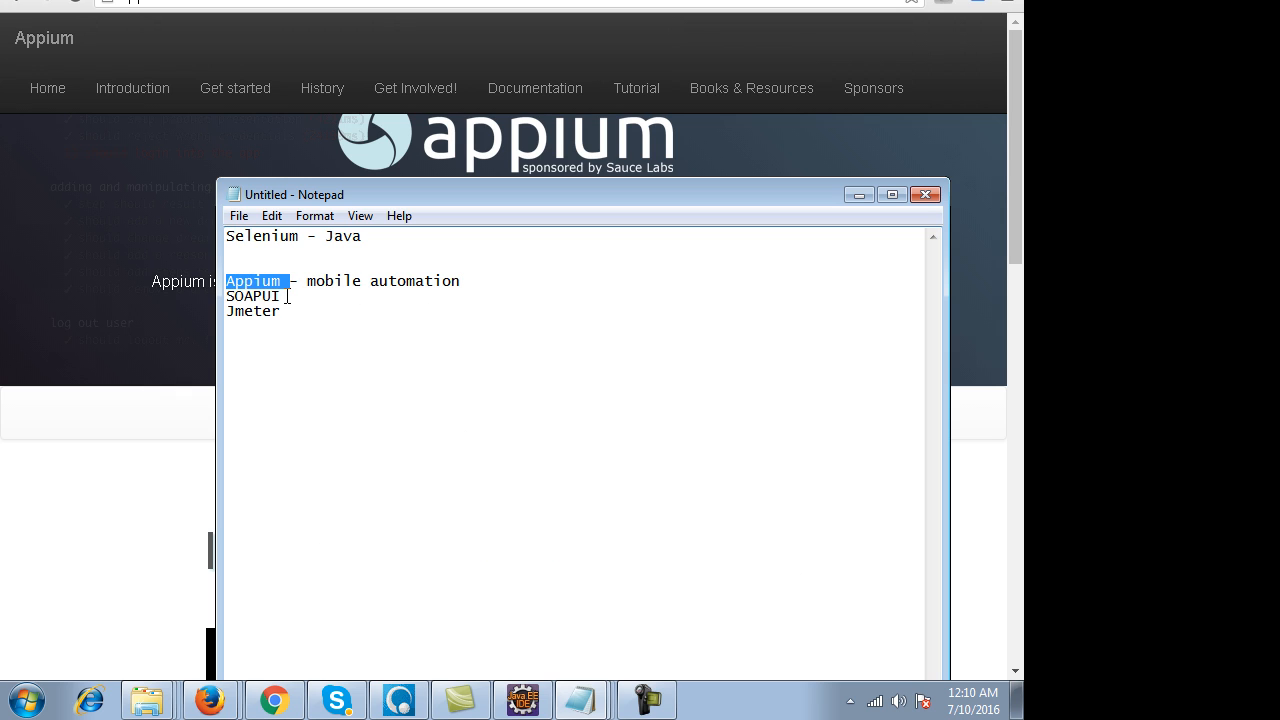
pyautogui.doubleClick(252, 296)
pyautogui.write(' - we')
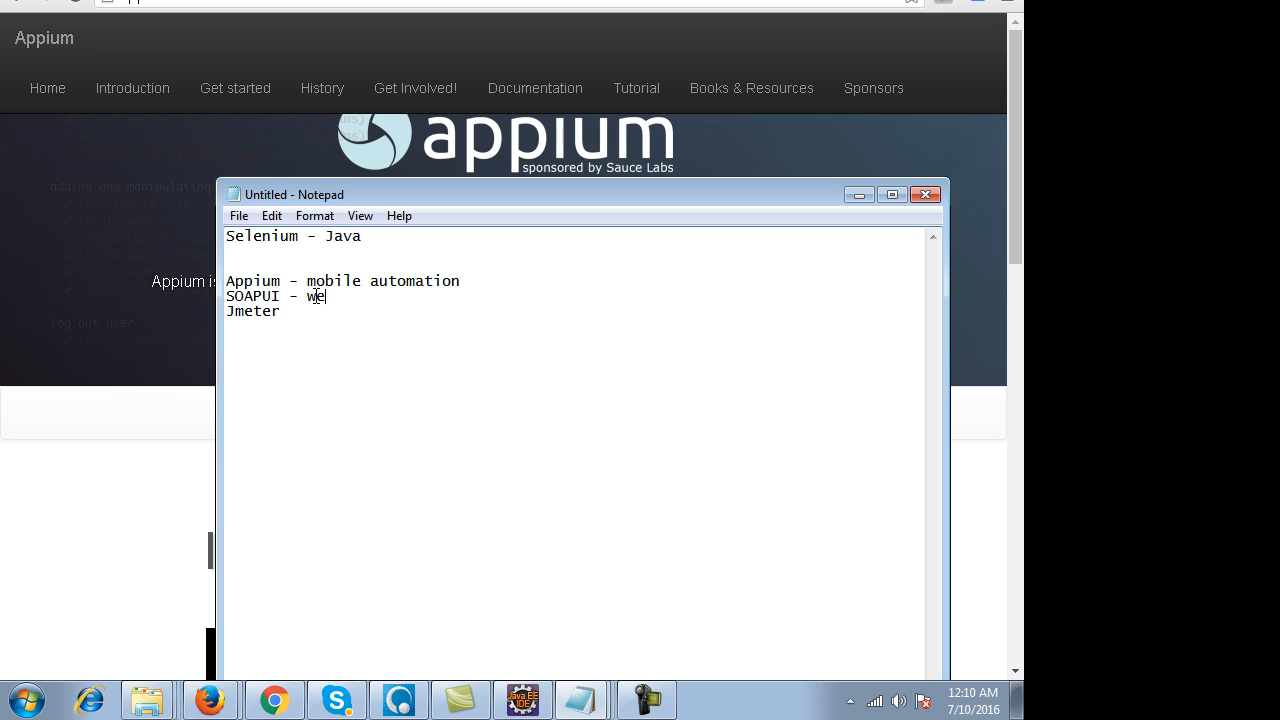
pyautogui.write('bservices')
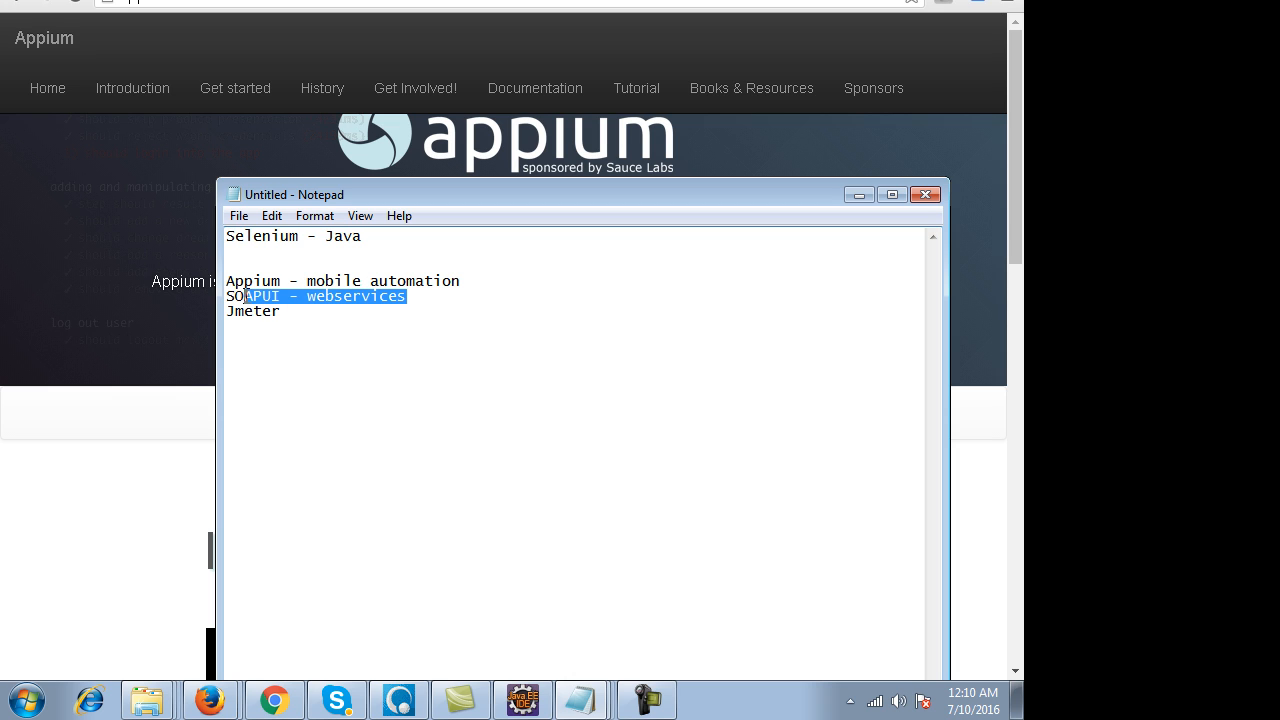
# Start Jmeter - perf, trim it back to Jmeter - p, and select Selenium
pyautogui.write('p')
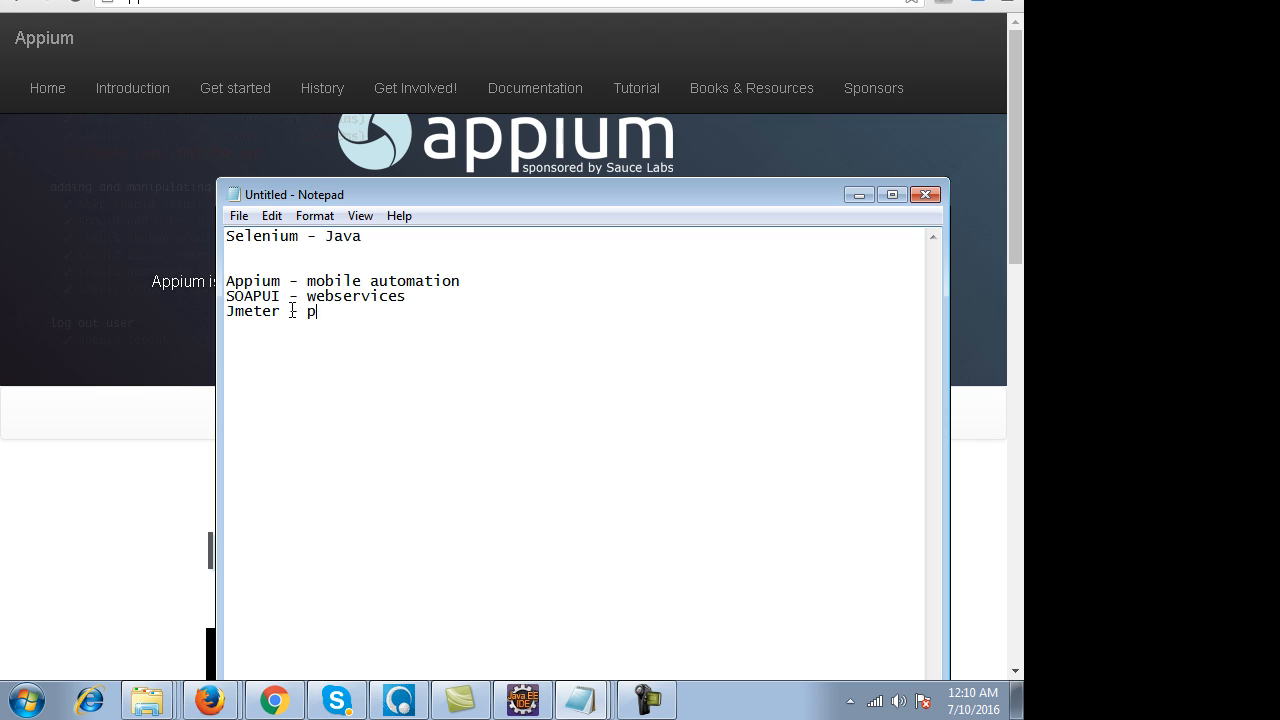
pyautogui.write('erf')
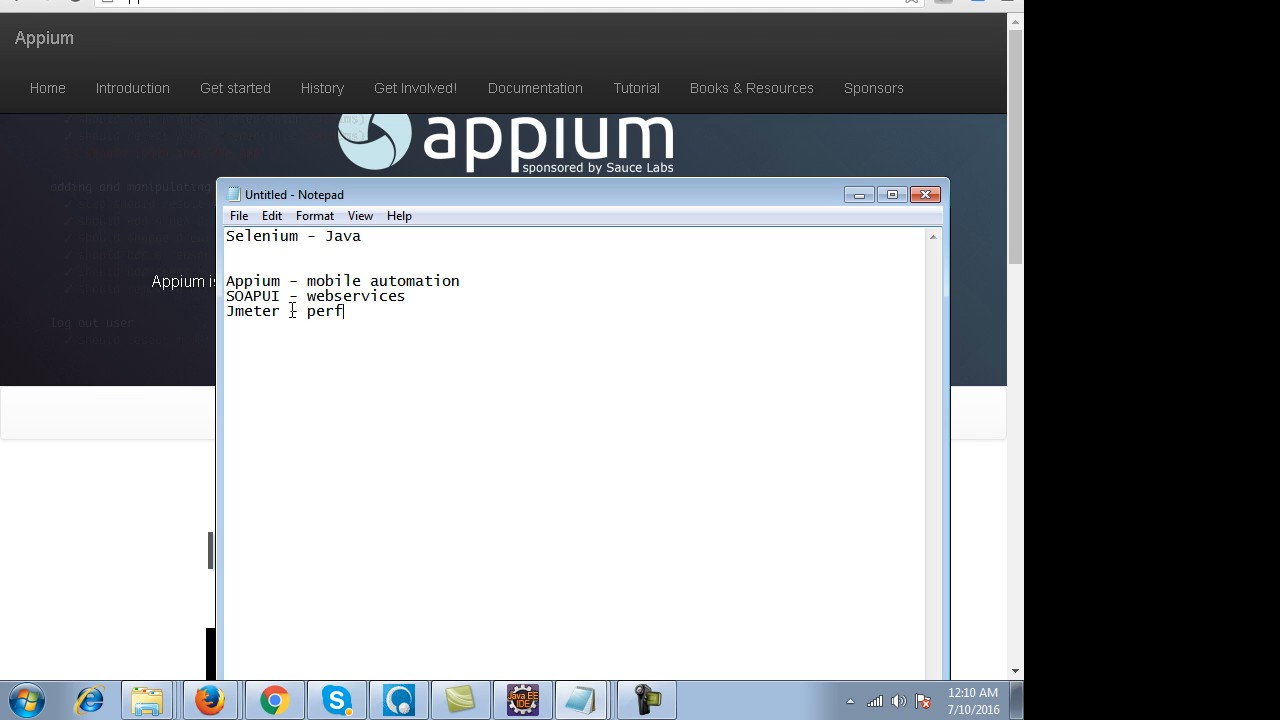
pyautogui.press('BackSpace')
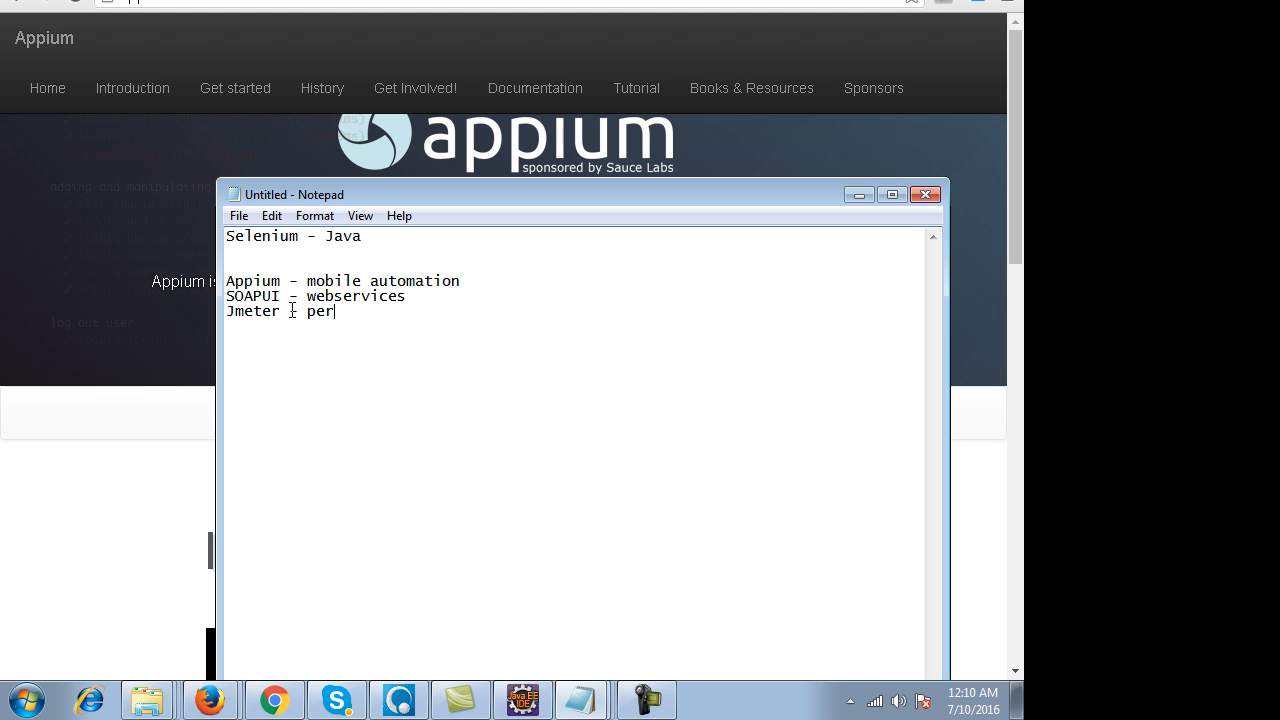
pyautogui.press('BackSpace')
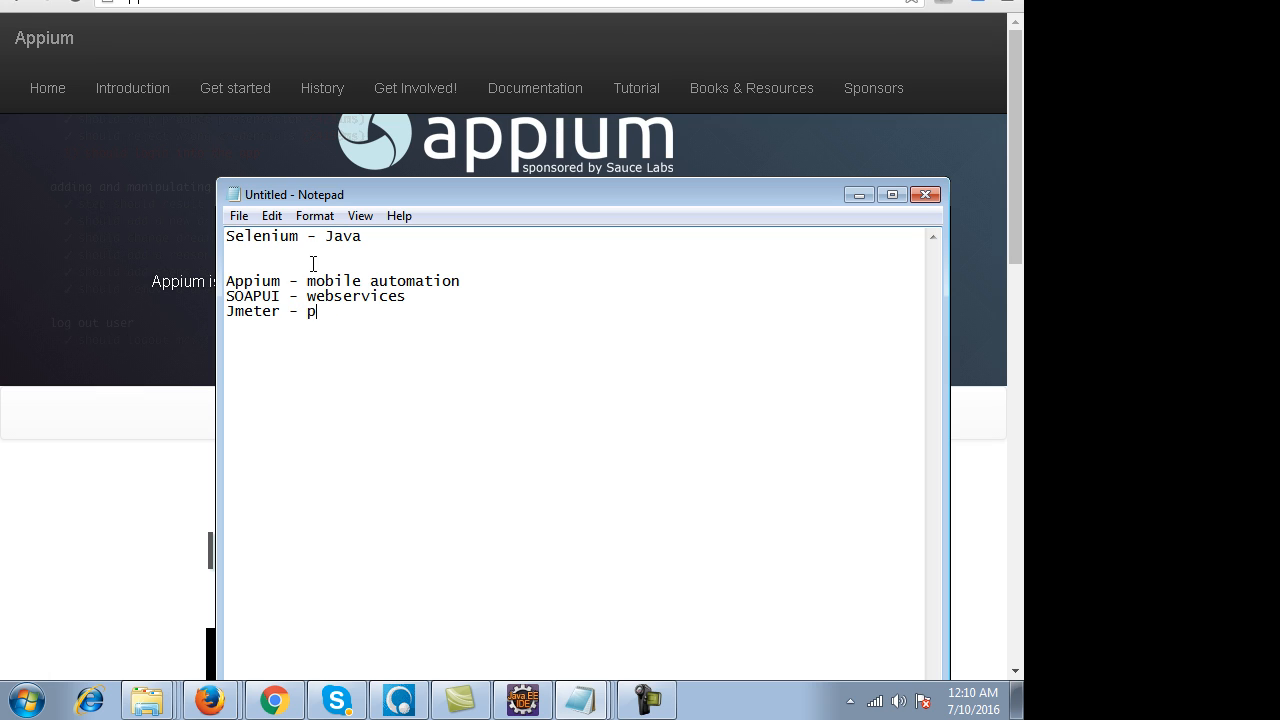
pyautogui.doubleClick(262, 236)
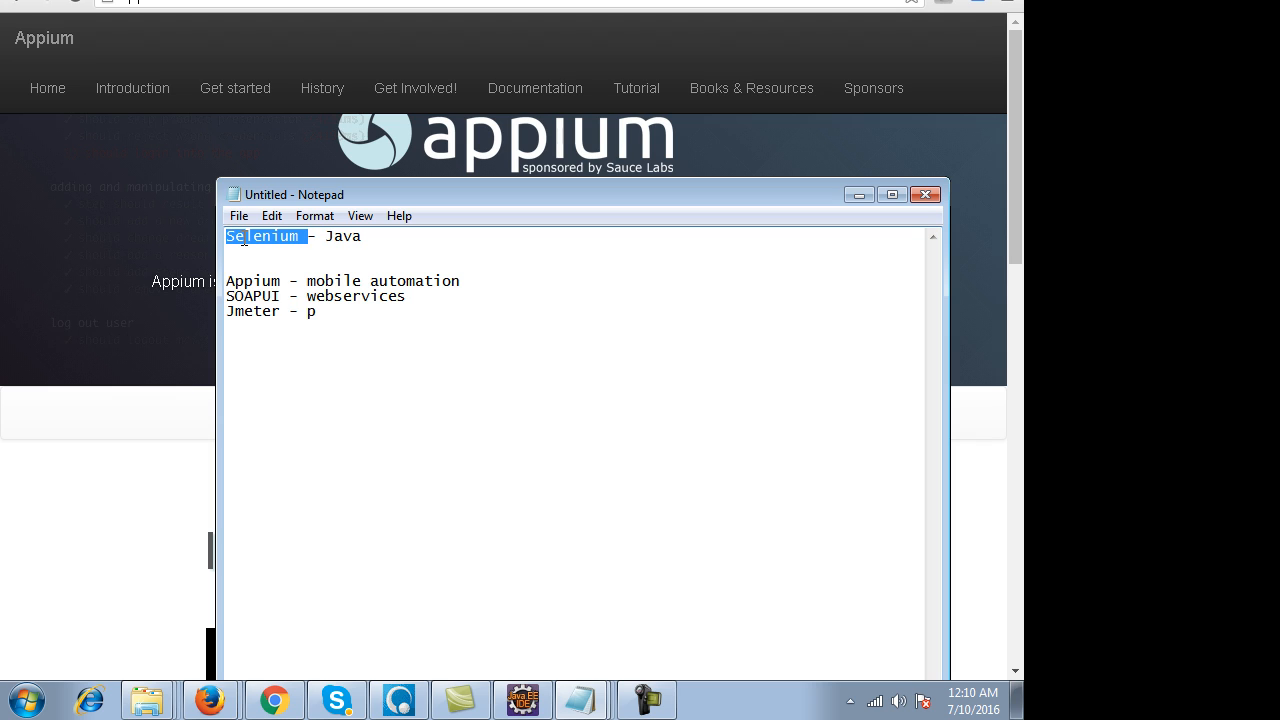
pyautogui.moveTo(392, 346)
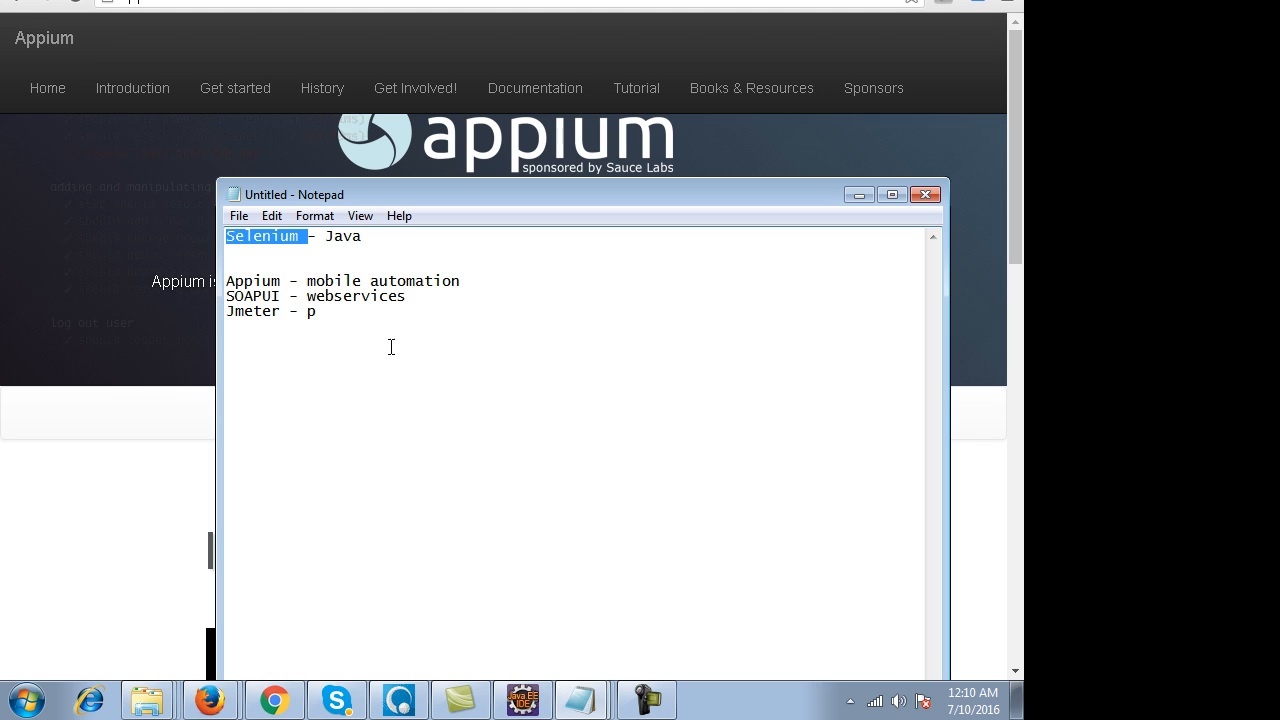